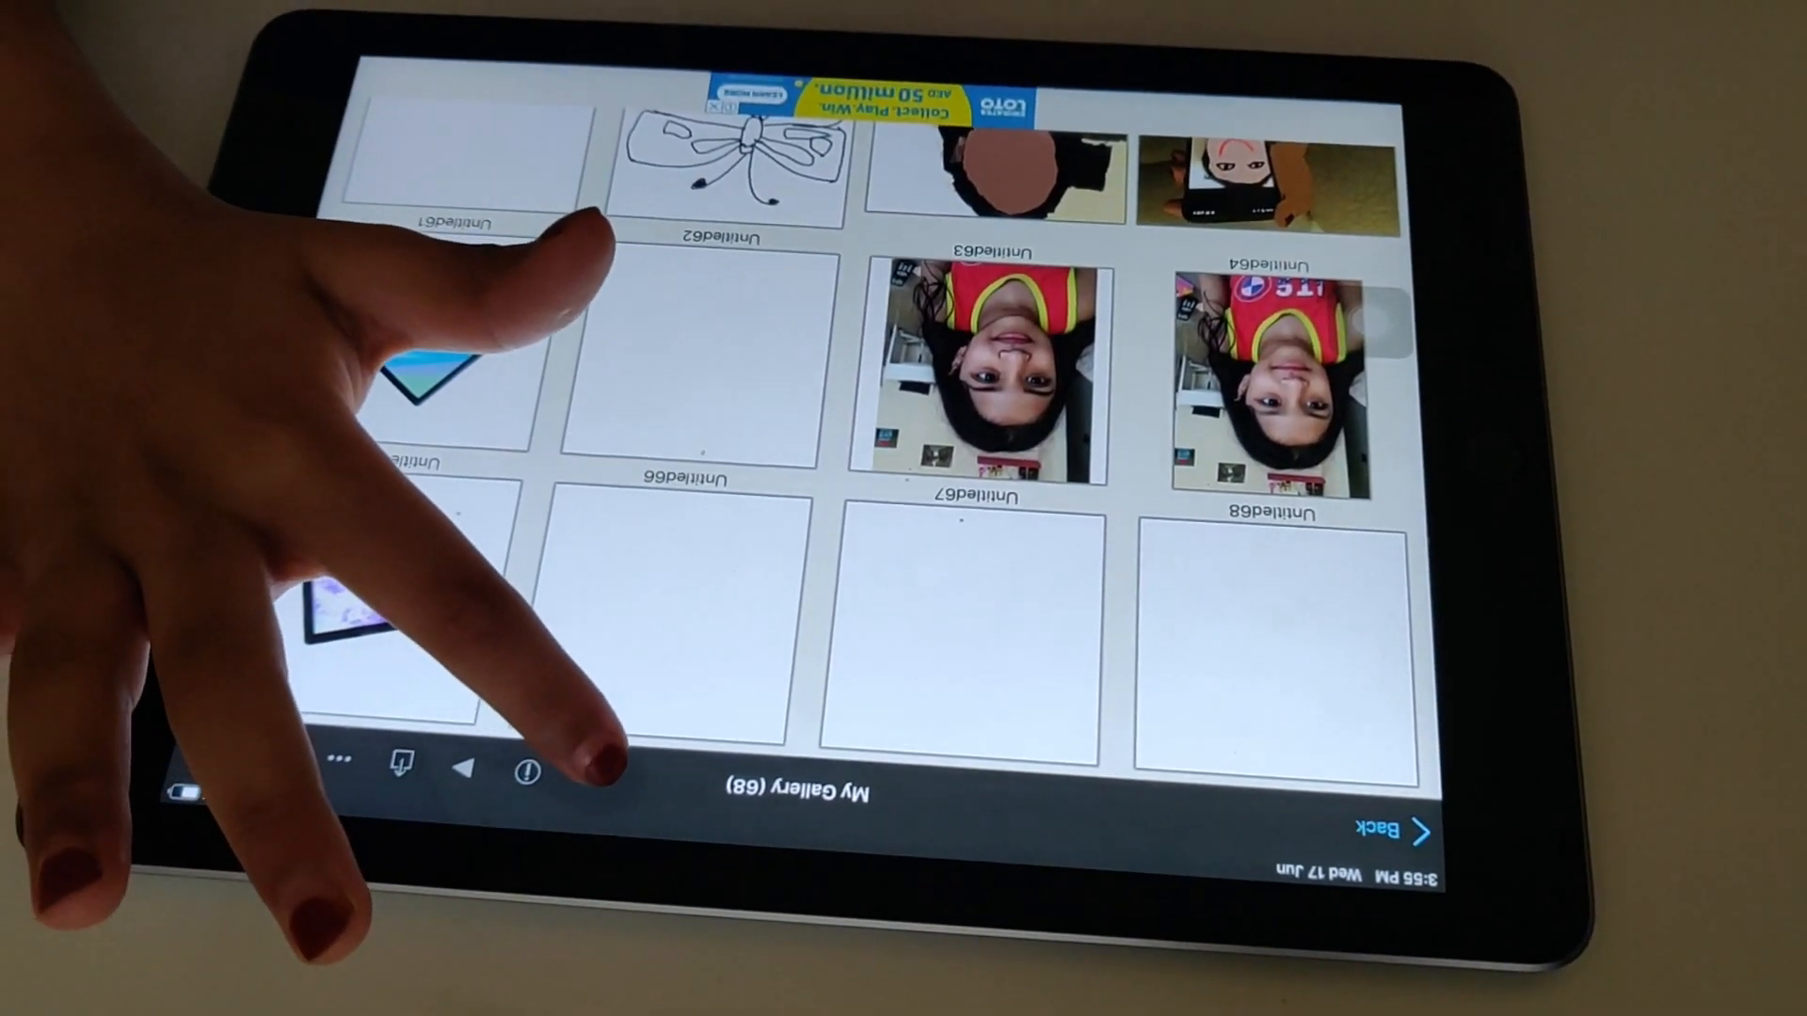
Create a new blank canvas from My Gallery
{"action": "left_click", "coordinate": [596, 852]}
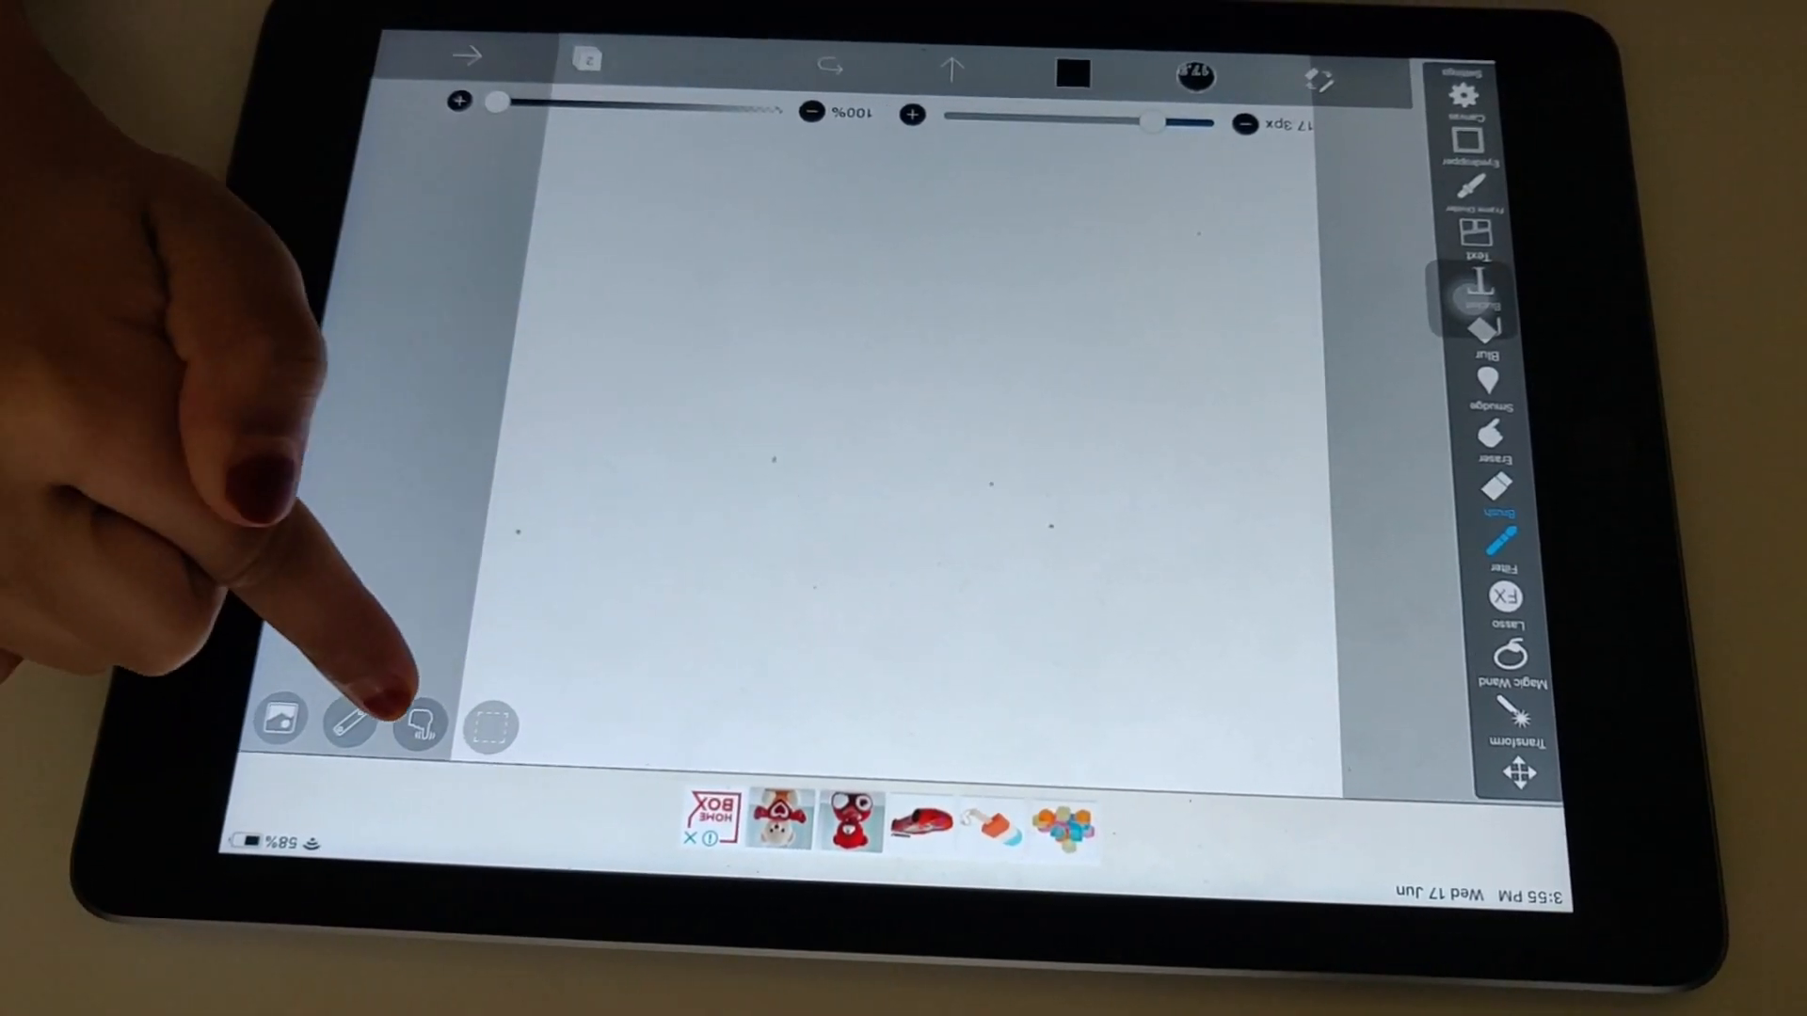
Draw a thick black square outline and confirm its rotation into a tilted diamond
{"action": "left_click", "coordinate": [418, 727]}
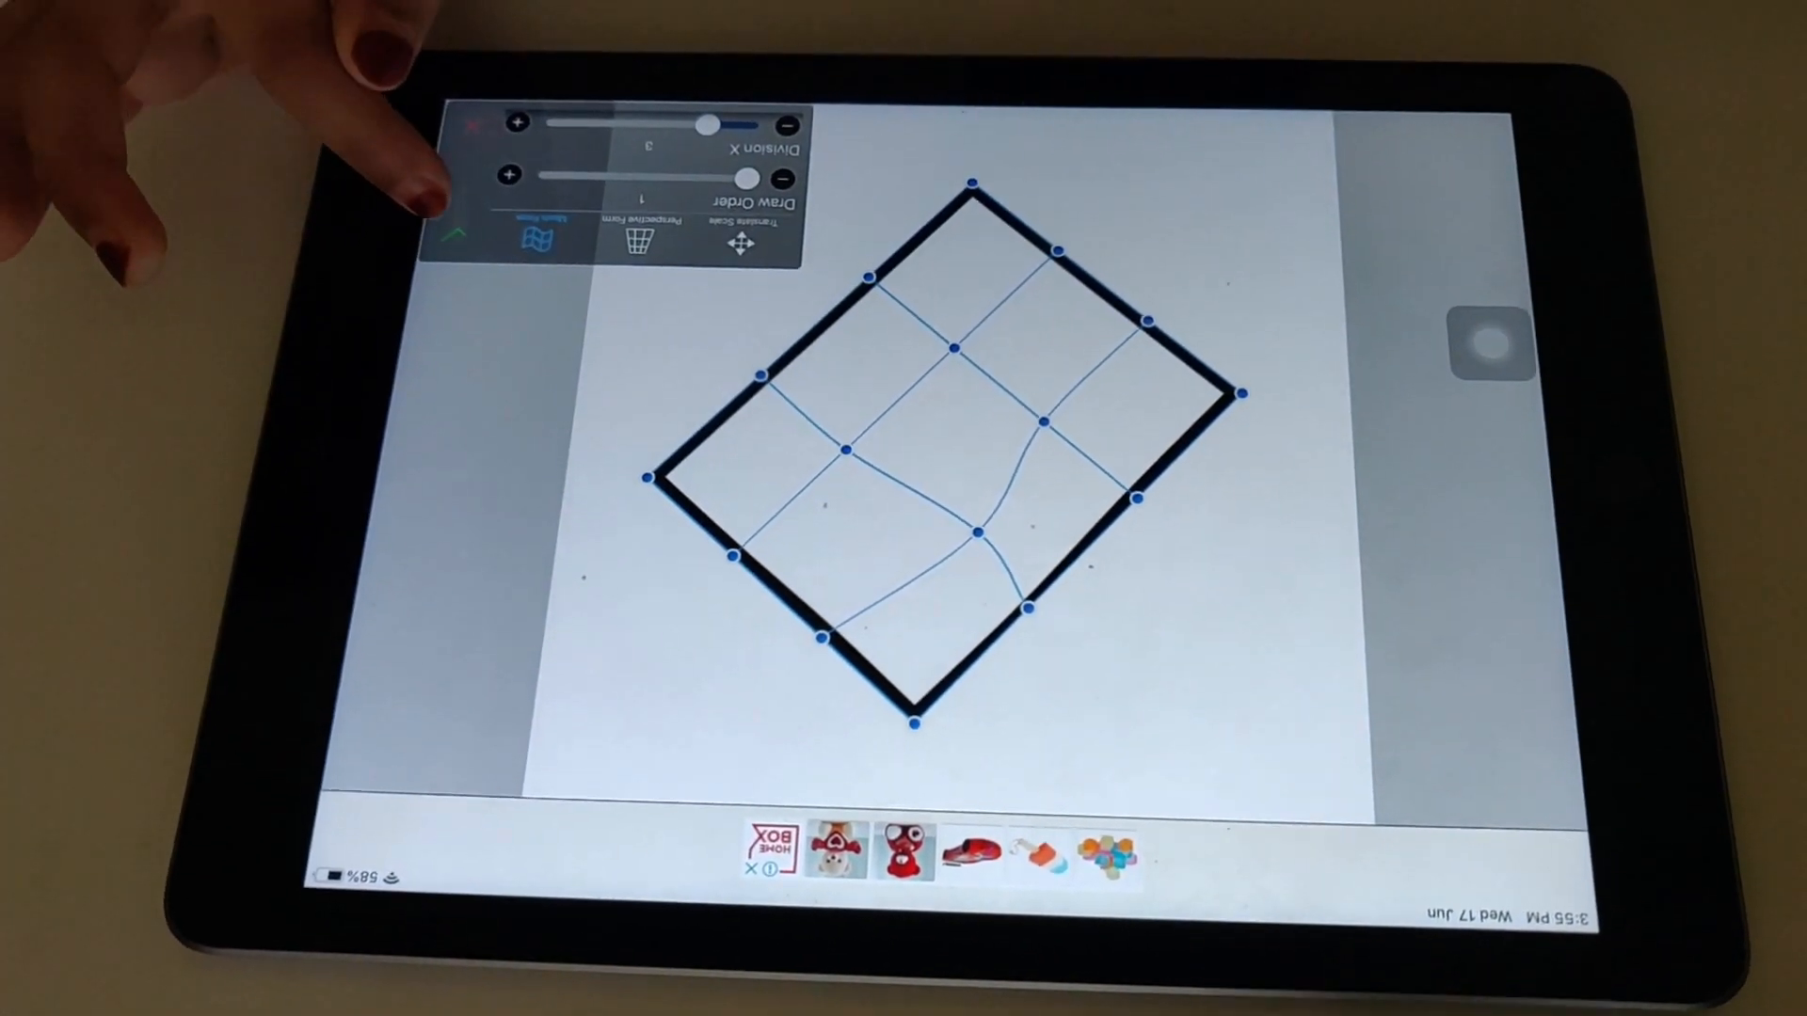
{"action": "left_click", "coordinate": [458, 231]}
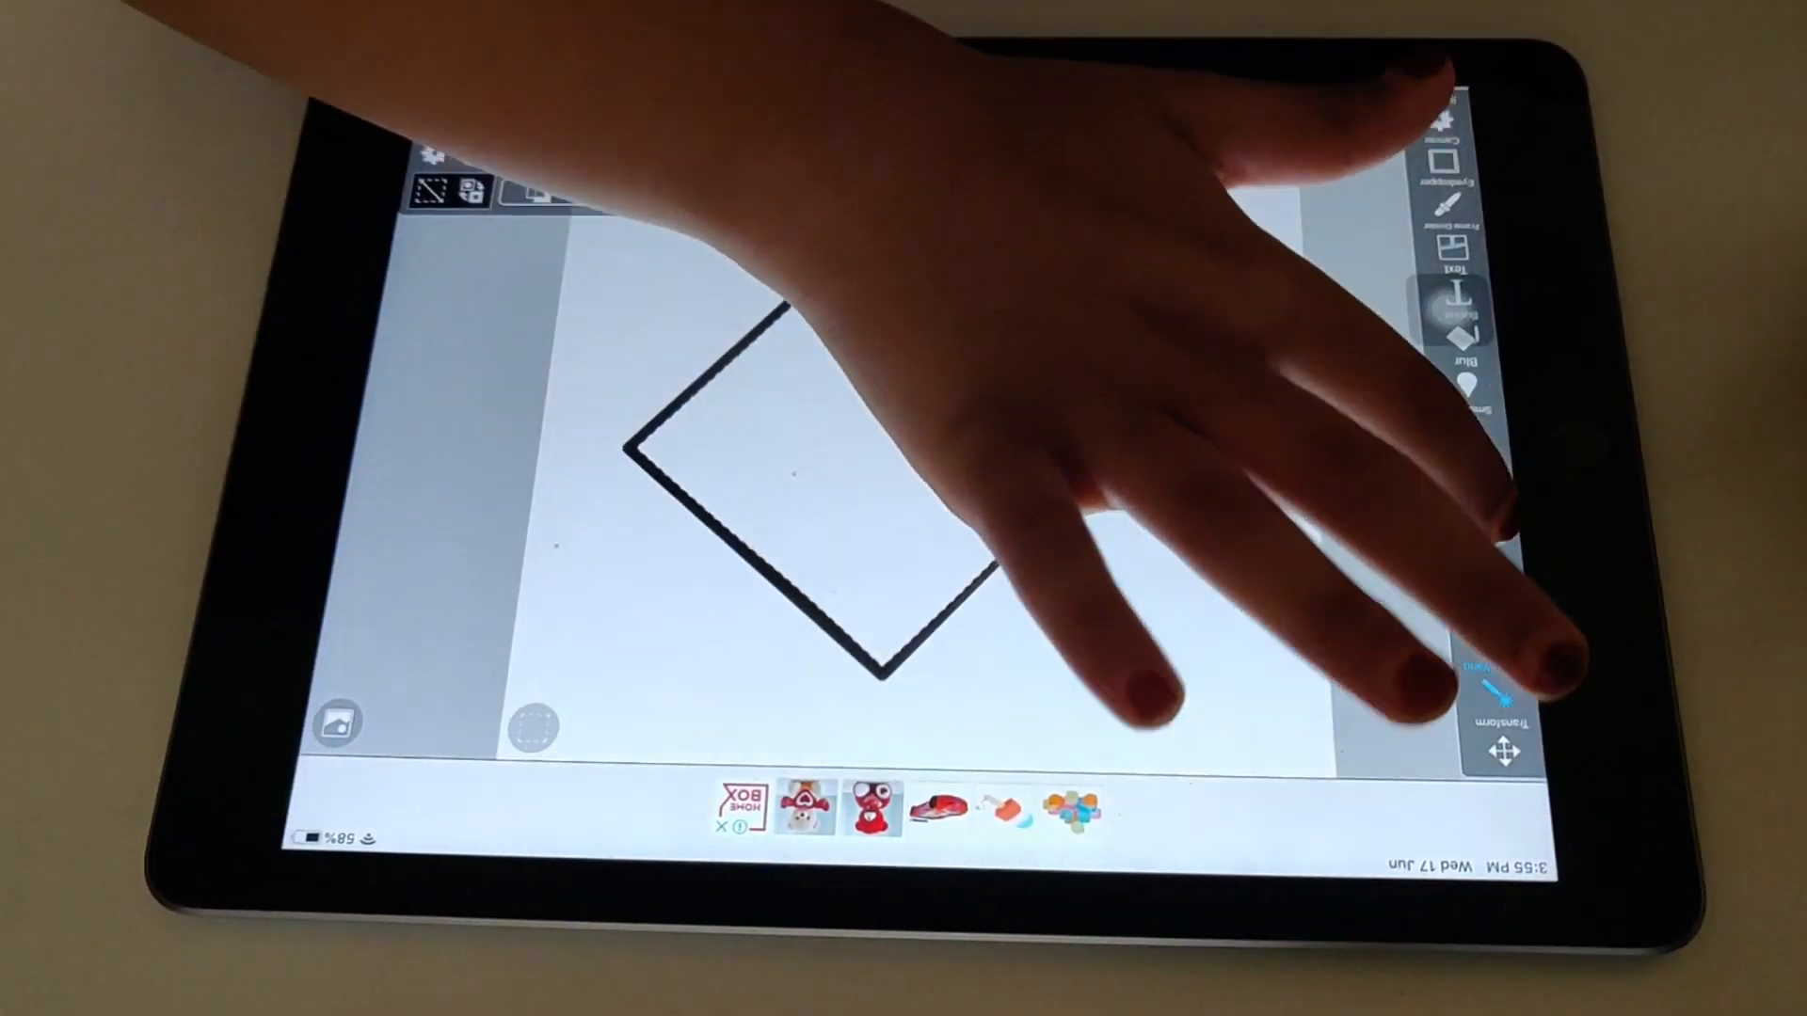
Paint horizontal colour stripes, including a green one, across the diamond
{"action": "left_click", "coordinate": [1469, 305]}
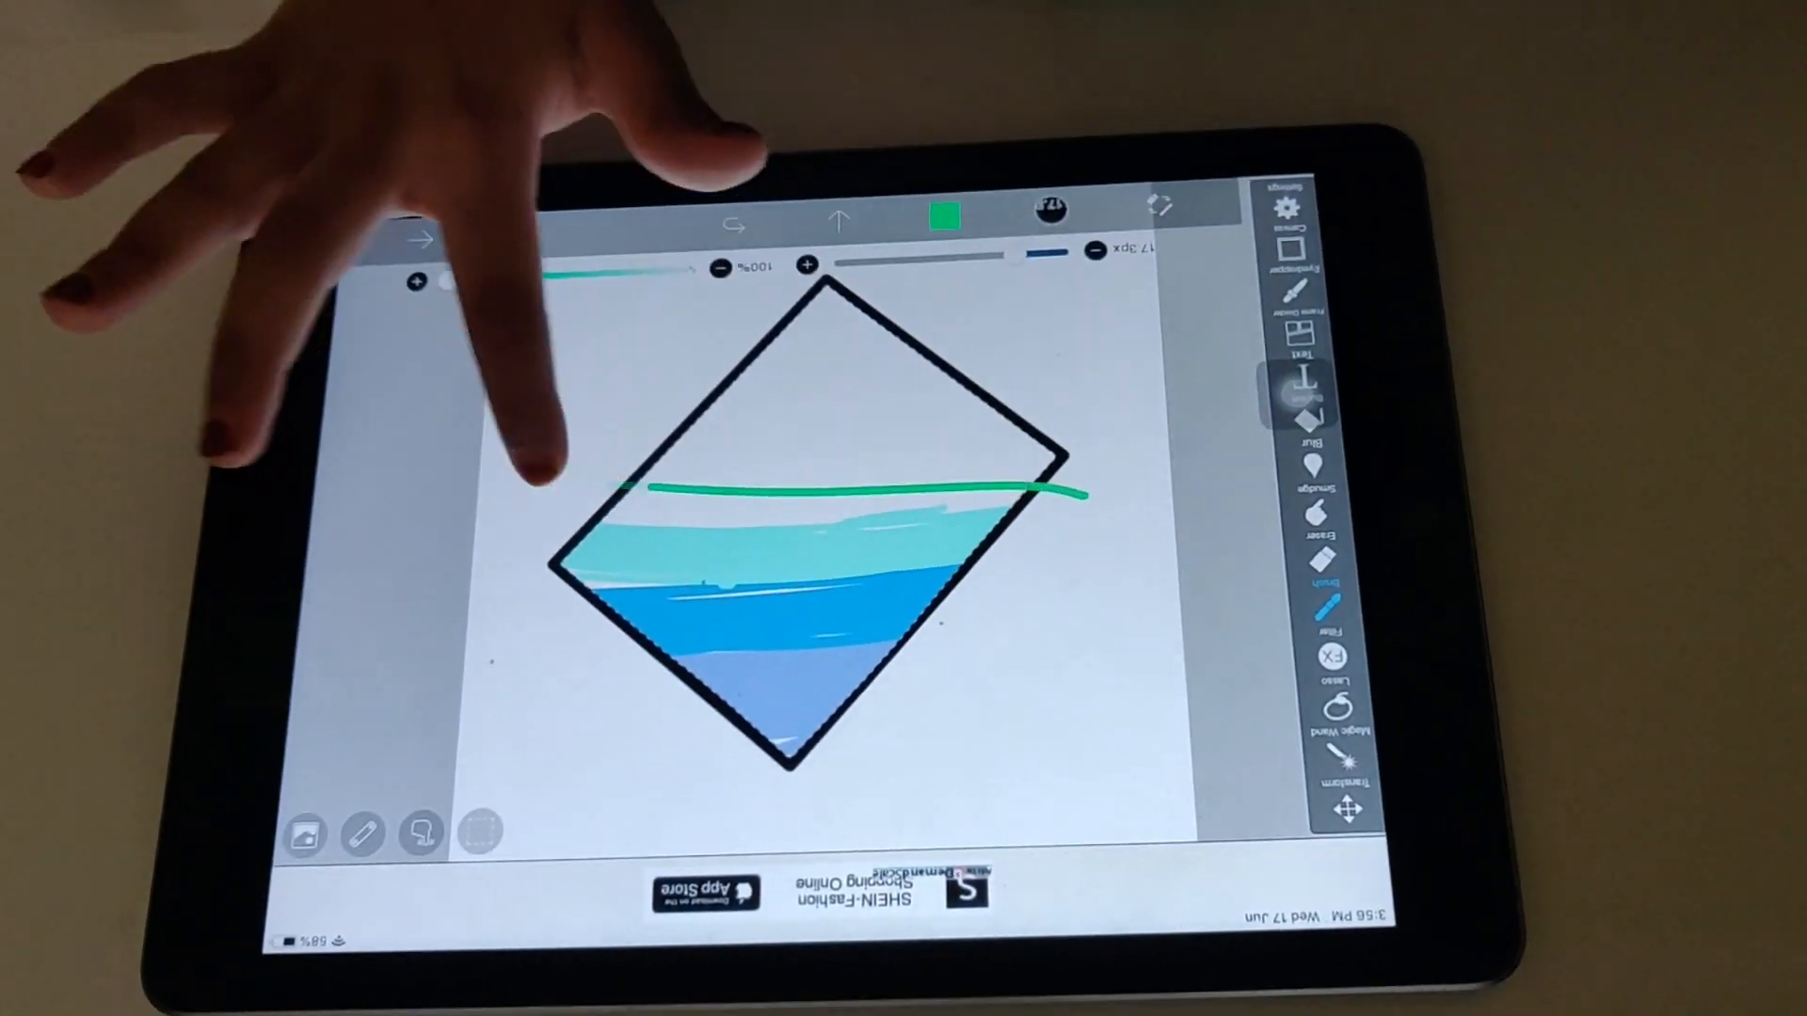
{"action": "left_click_drag", "start_coordinate": [633, 484], "coordinate": [1094, 483]}
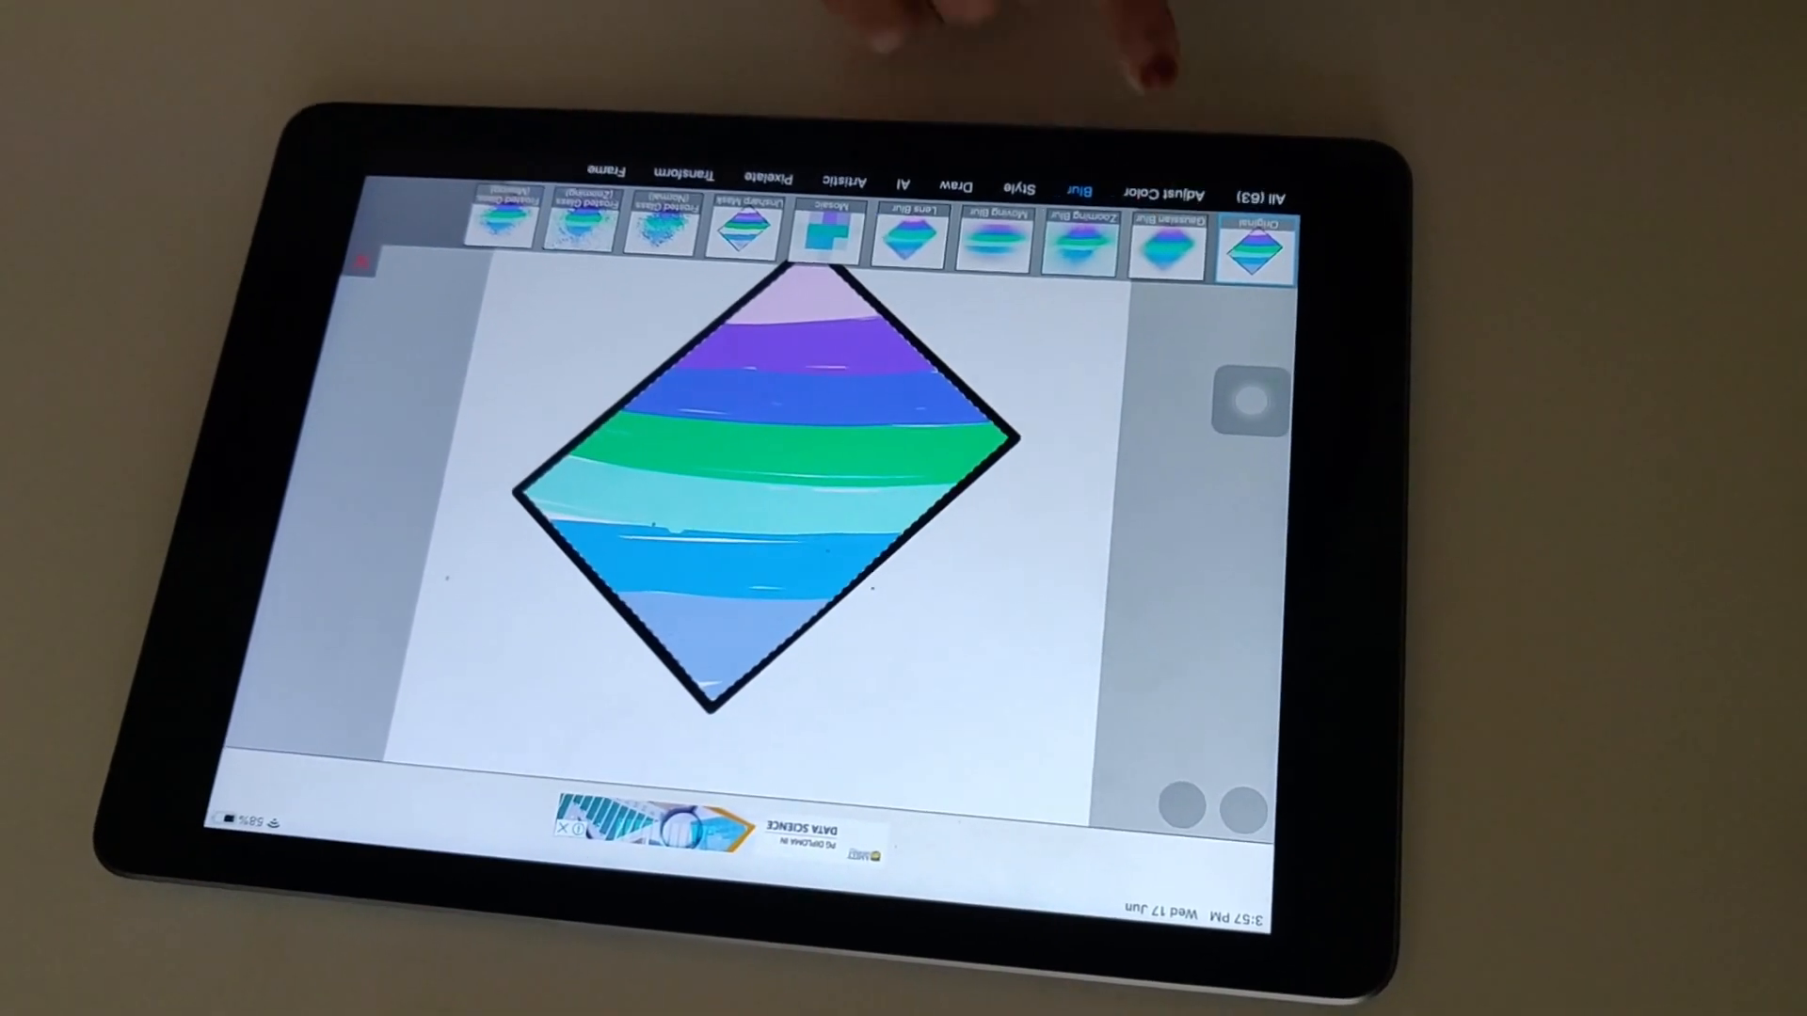
Open the Blur category of the Filter tool
{"action": "left_click", "coordinate": [1176, 266]}
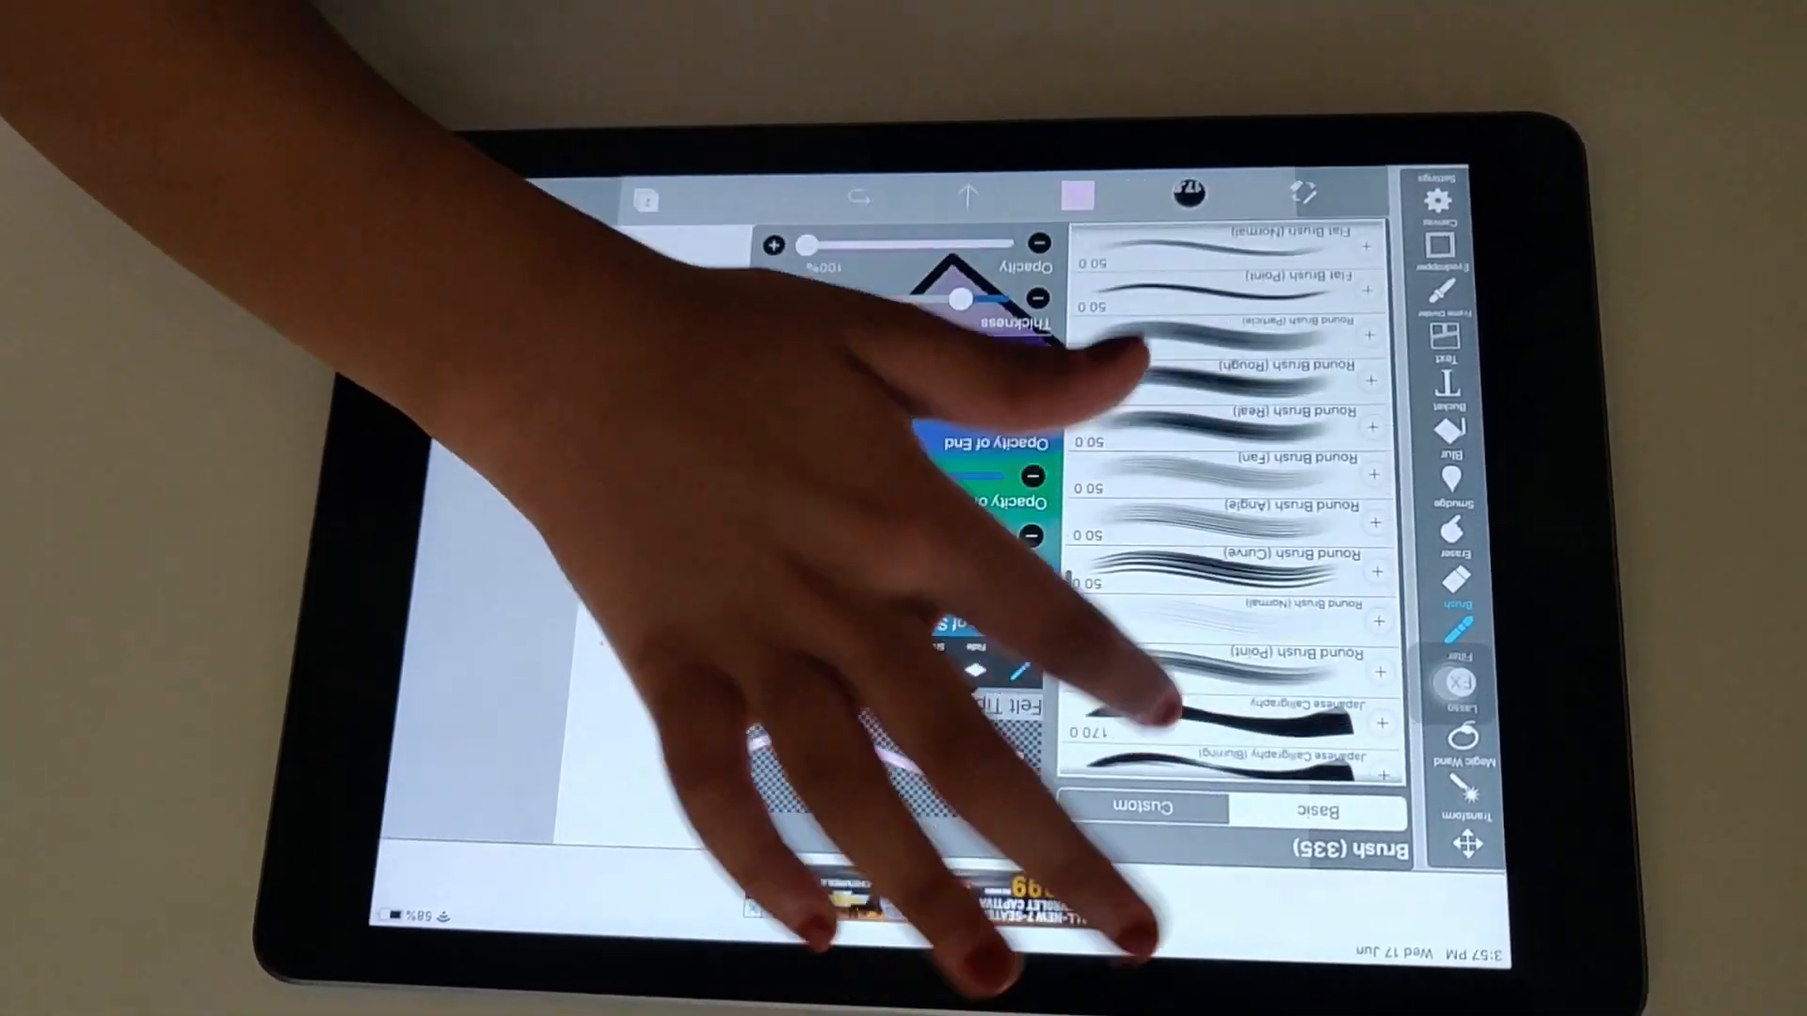
Scroll down through the Basic brush list to choose a brush
{"action": "scroll", "scroll_direction": "down", "scroll_amount": 3}
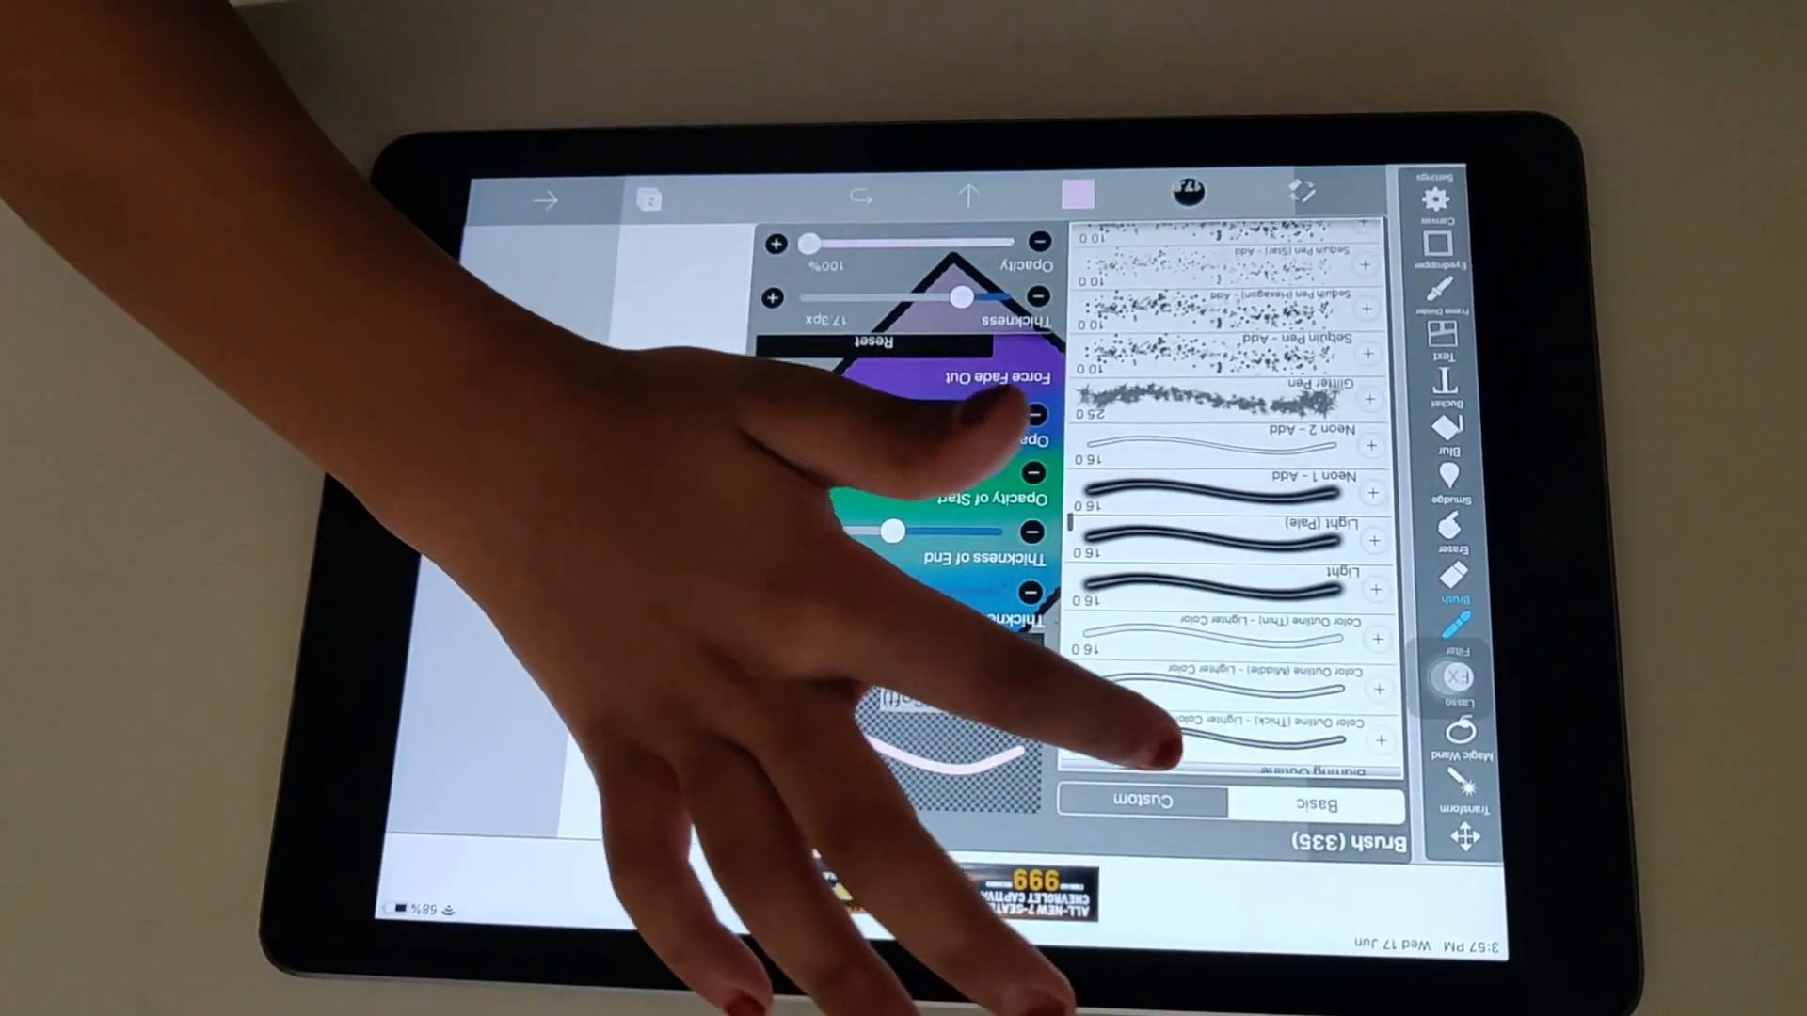
{"action": "scroll", "scroll_direction": "down", "scroll_amount": 3}
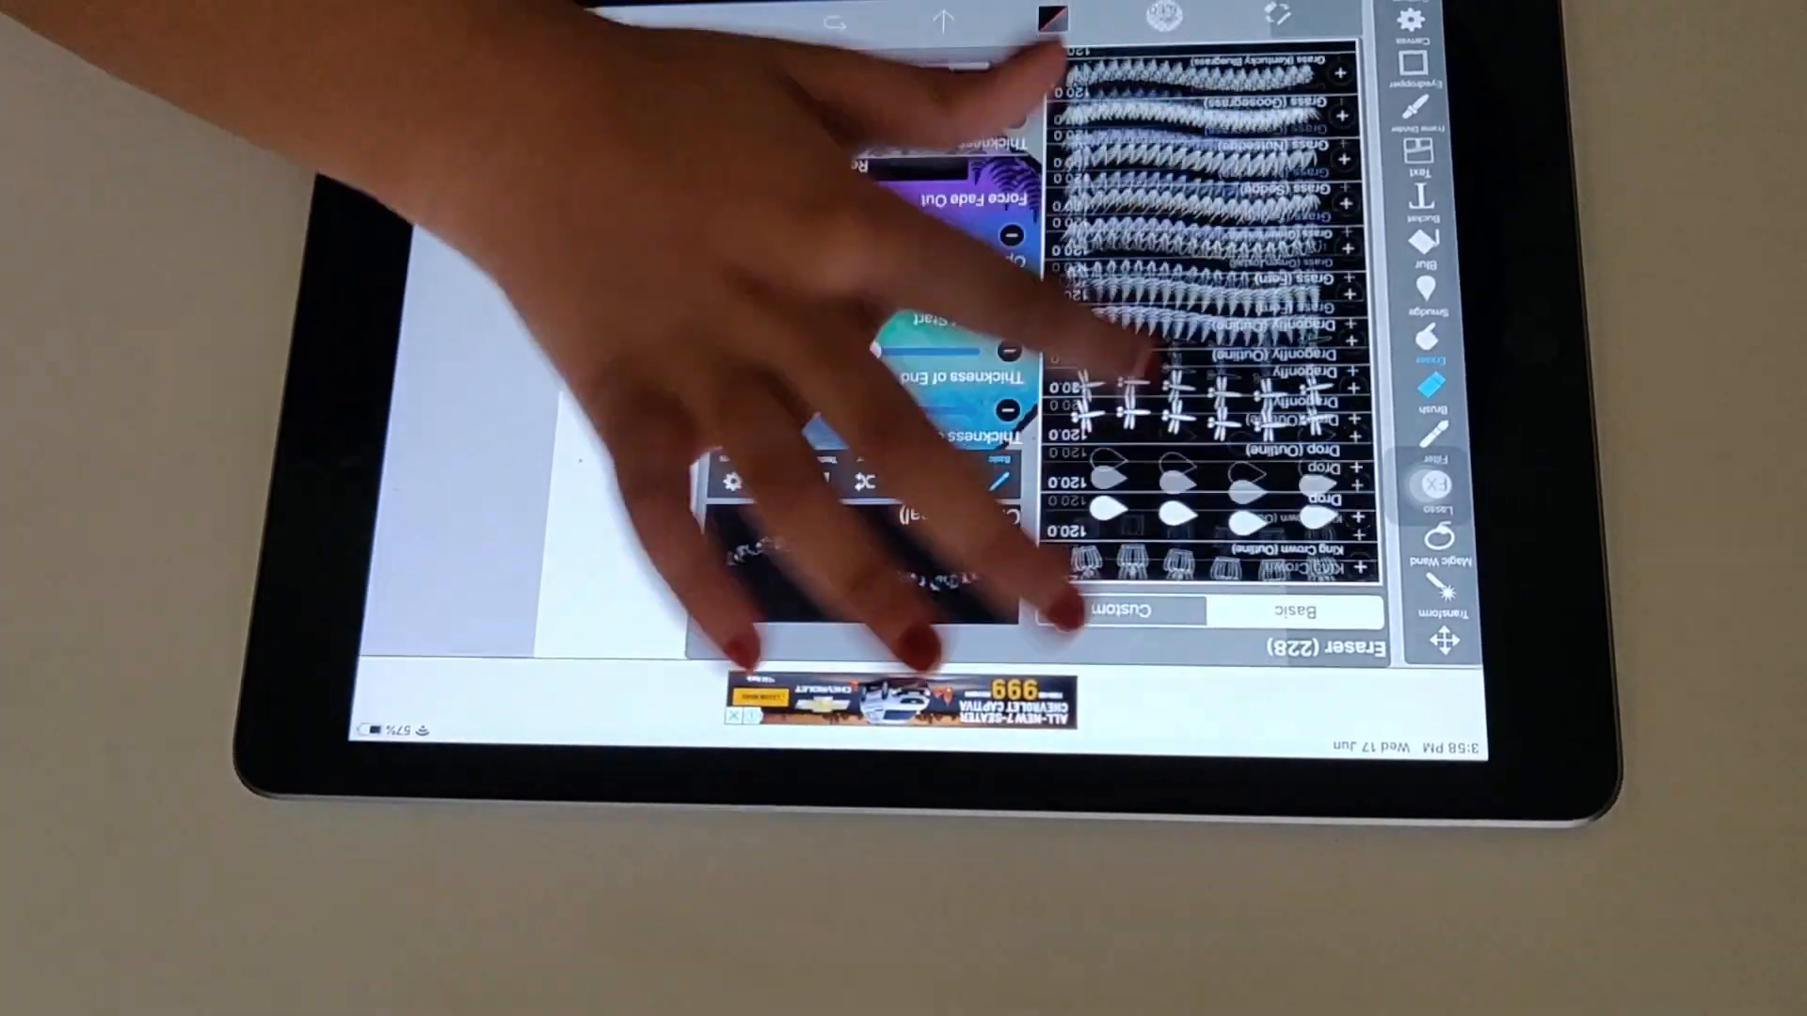
Scroll through the eraser types in the Eraser list
{"action": "scroll", "scroll_direction": "down", "scroll_amount": 3}
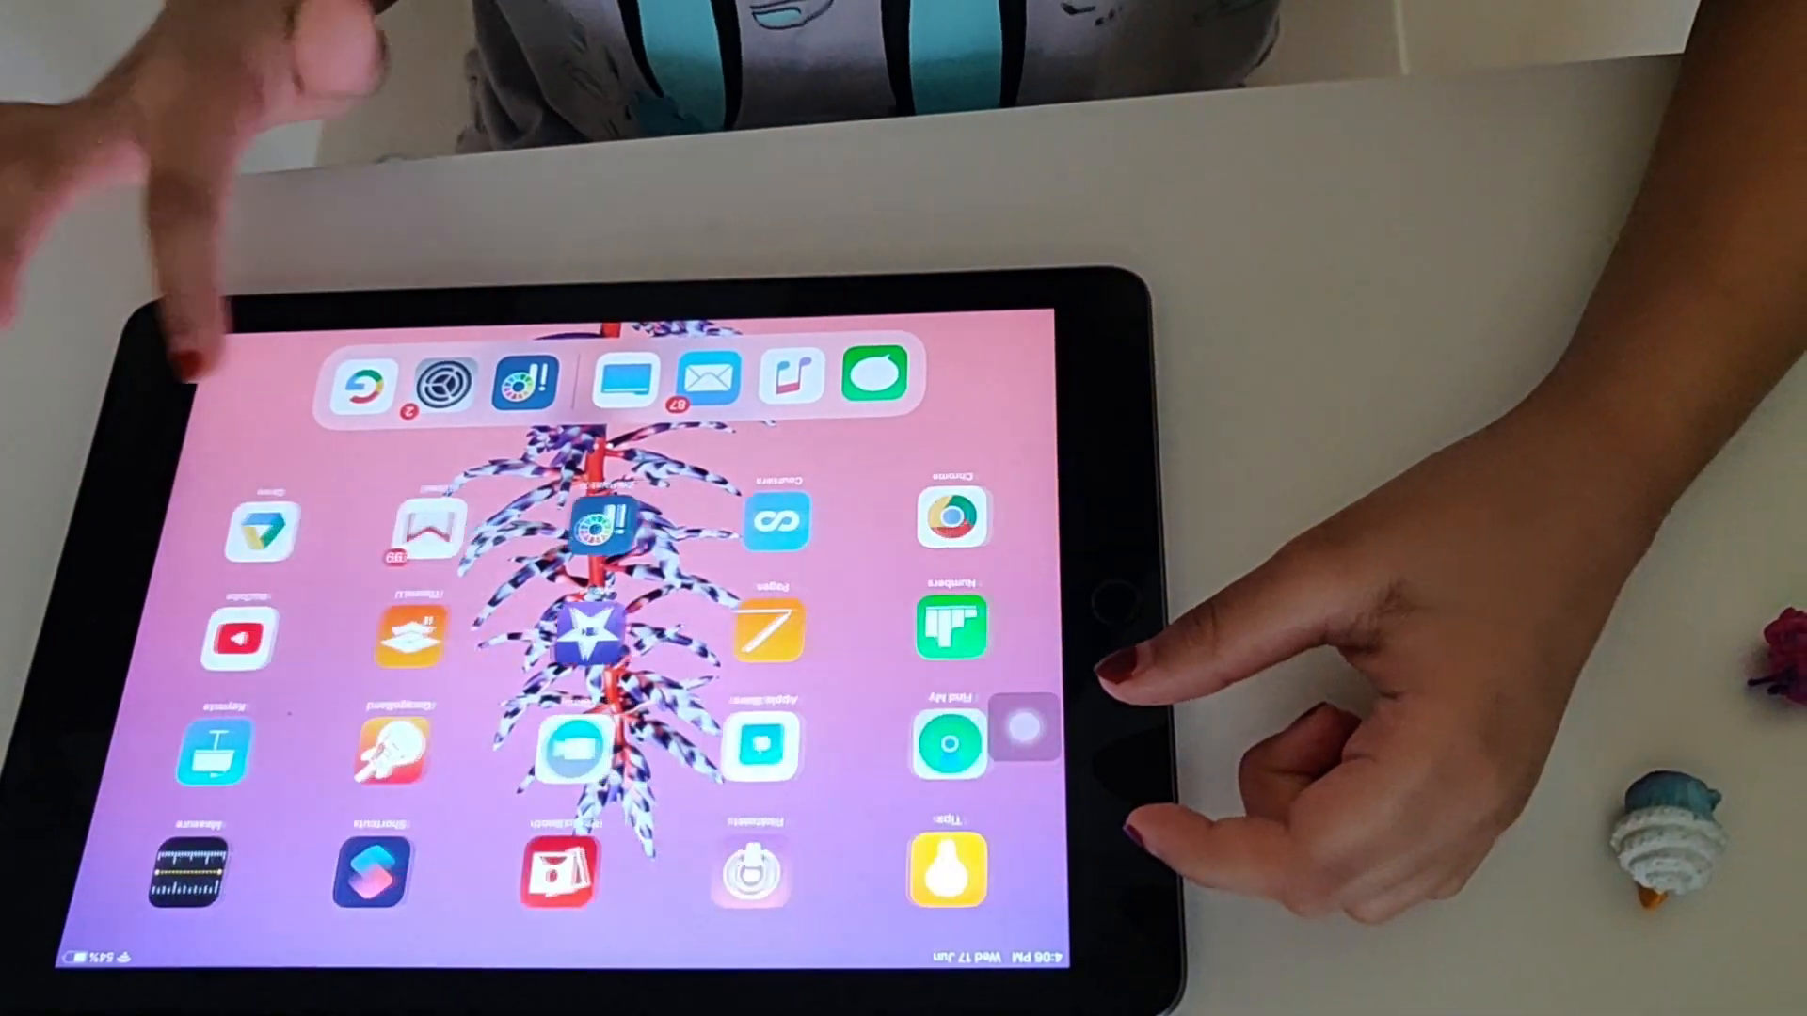
Return to ibis Paint X, import the wish logo and answer the line-extraction prompt
{"action": "left_click", "coordinate": [593, 528]}
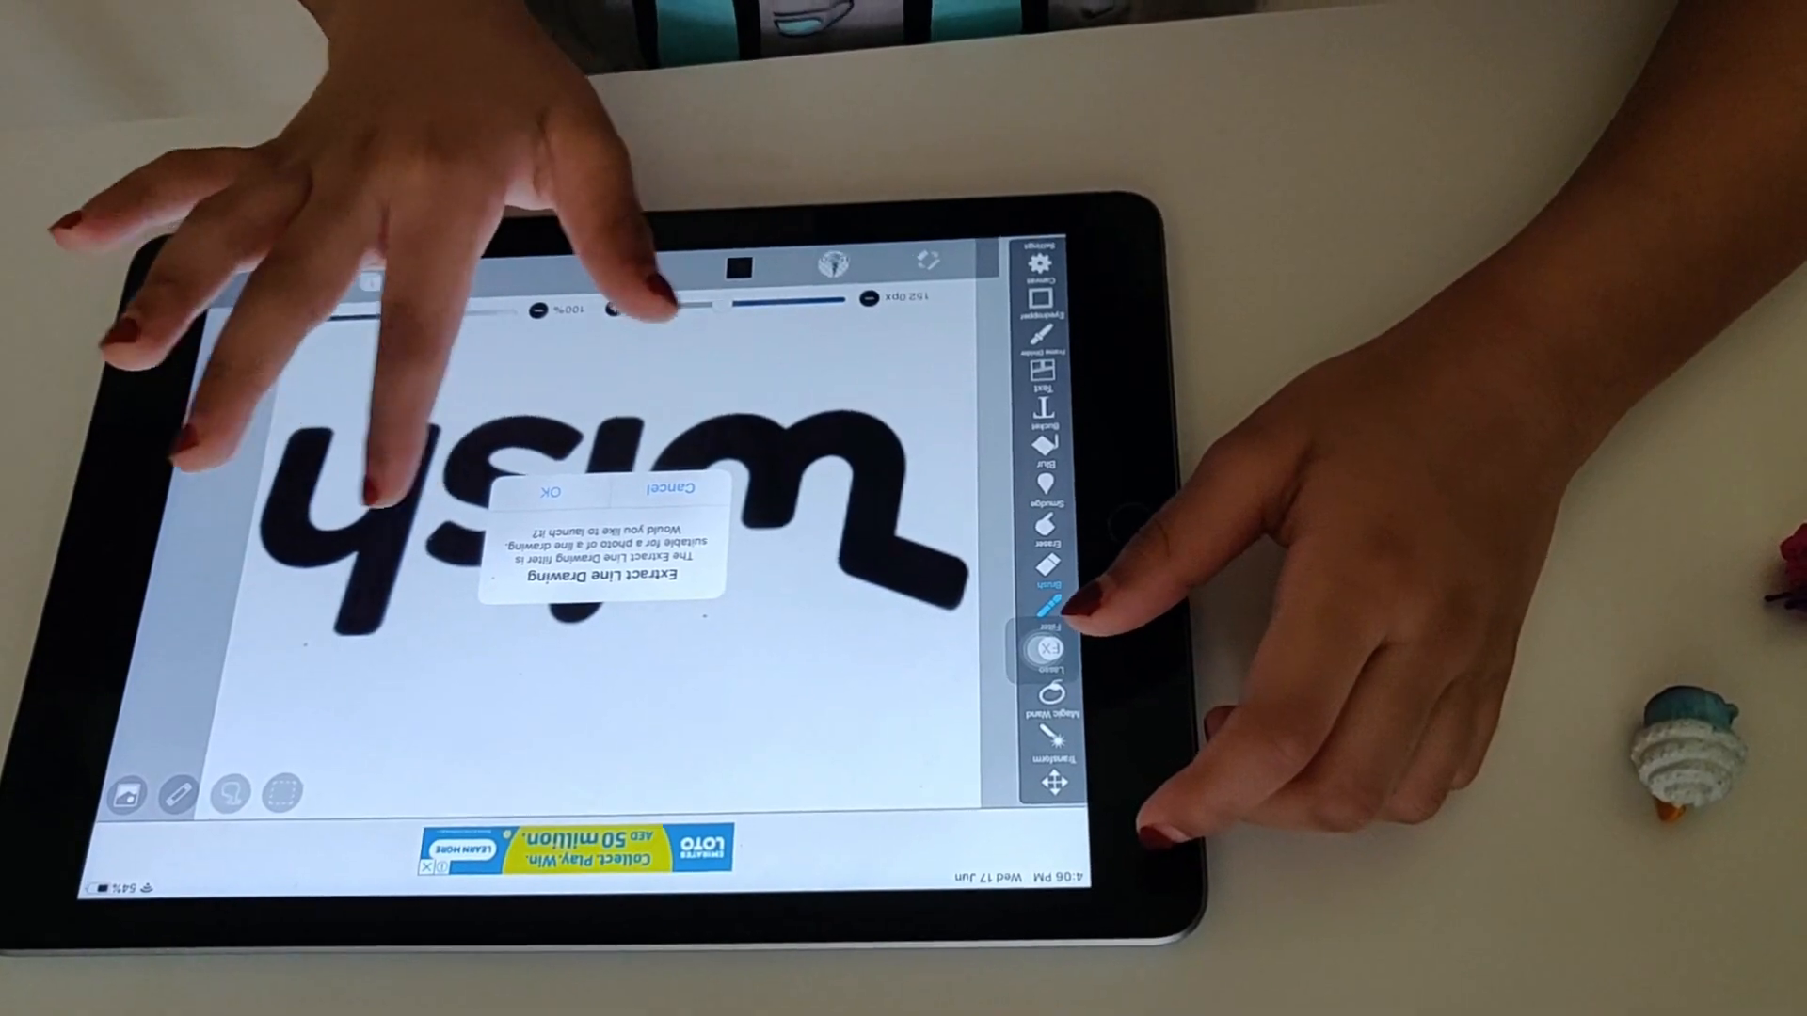
{"action": "left_click", "coordinate": [571, 484]}
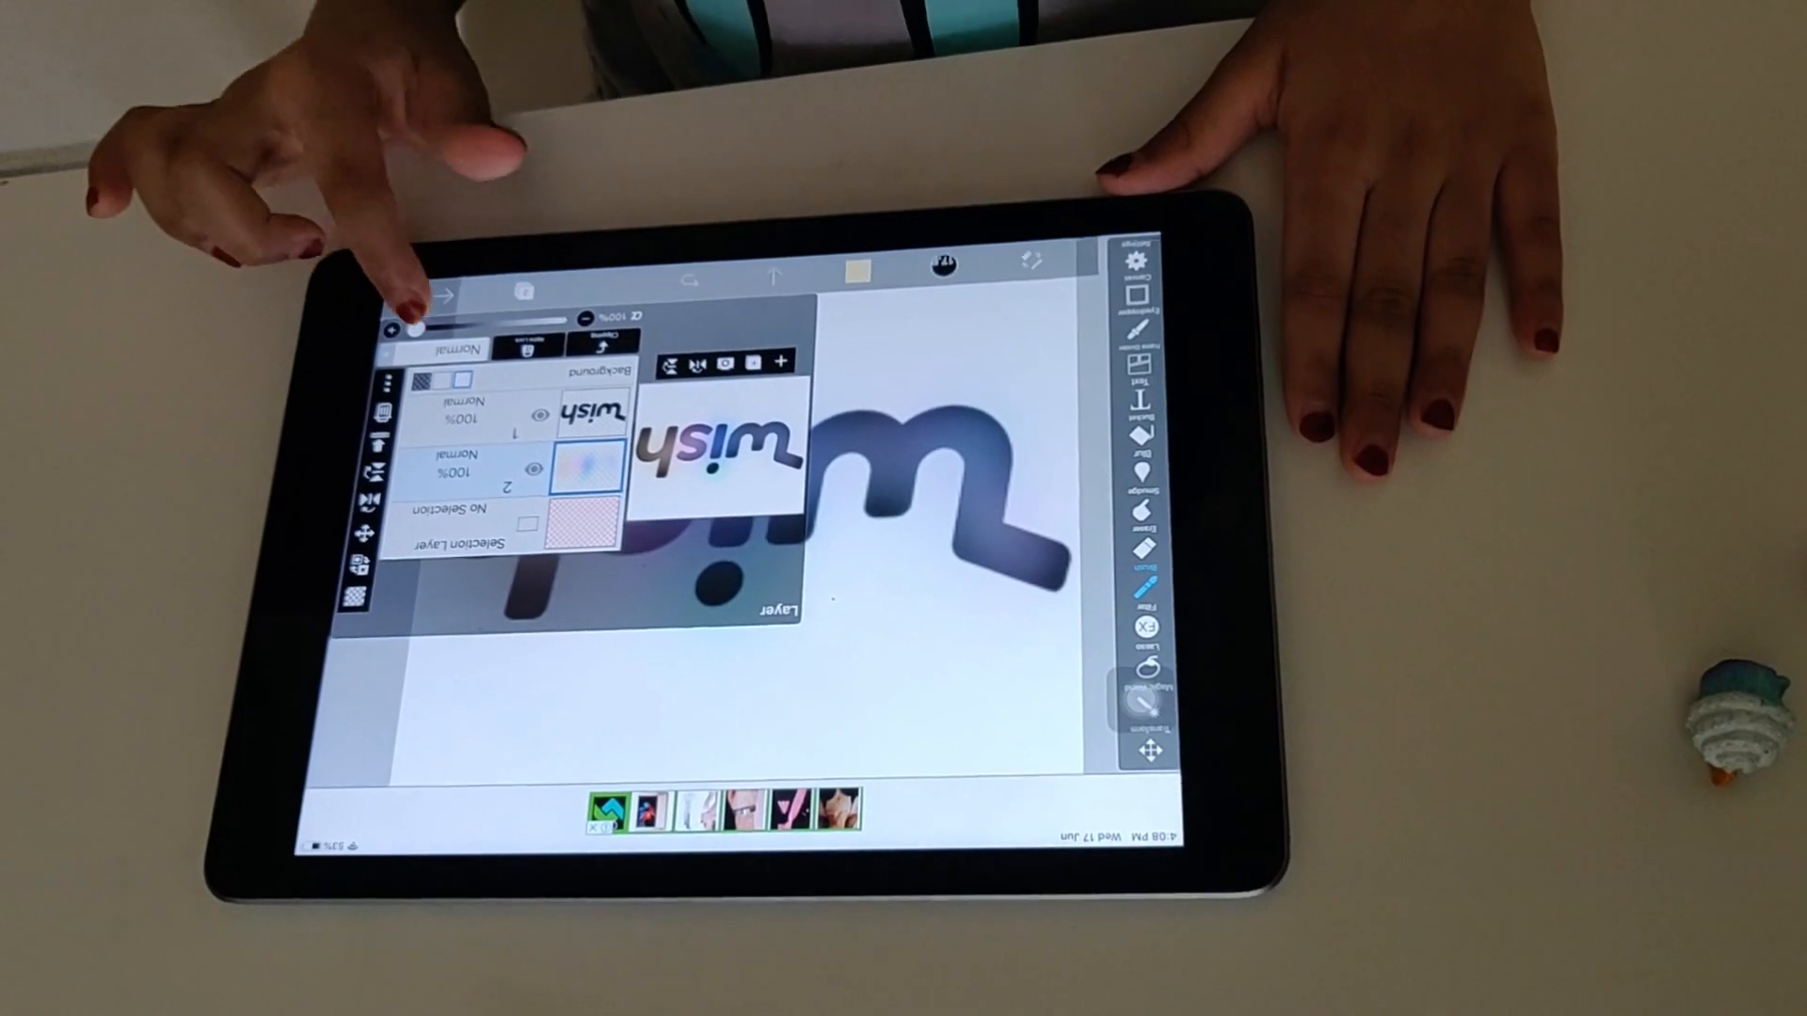
Open blending mode choices for layer 2 to select Lighten
{"action": "left_click", "coordinate": [452, 348]}
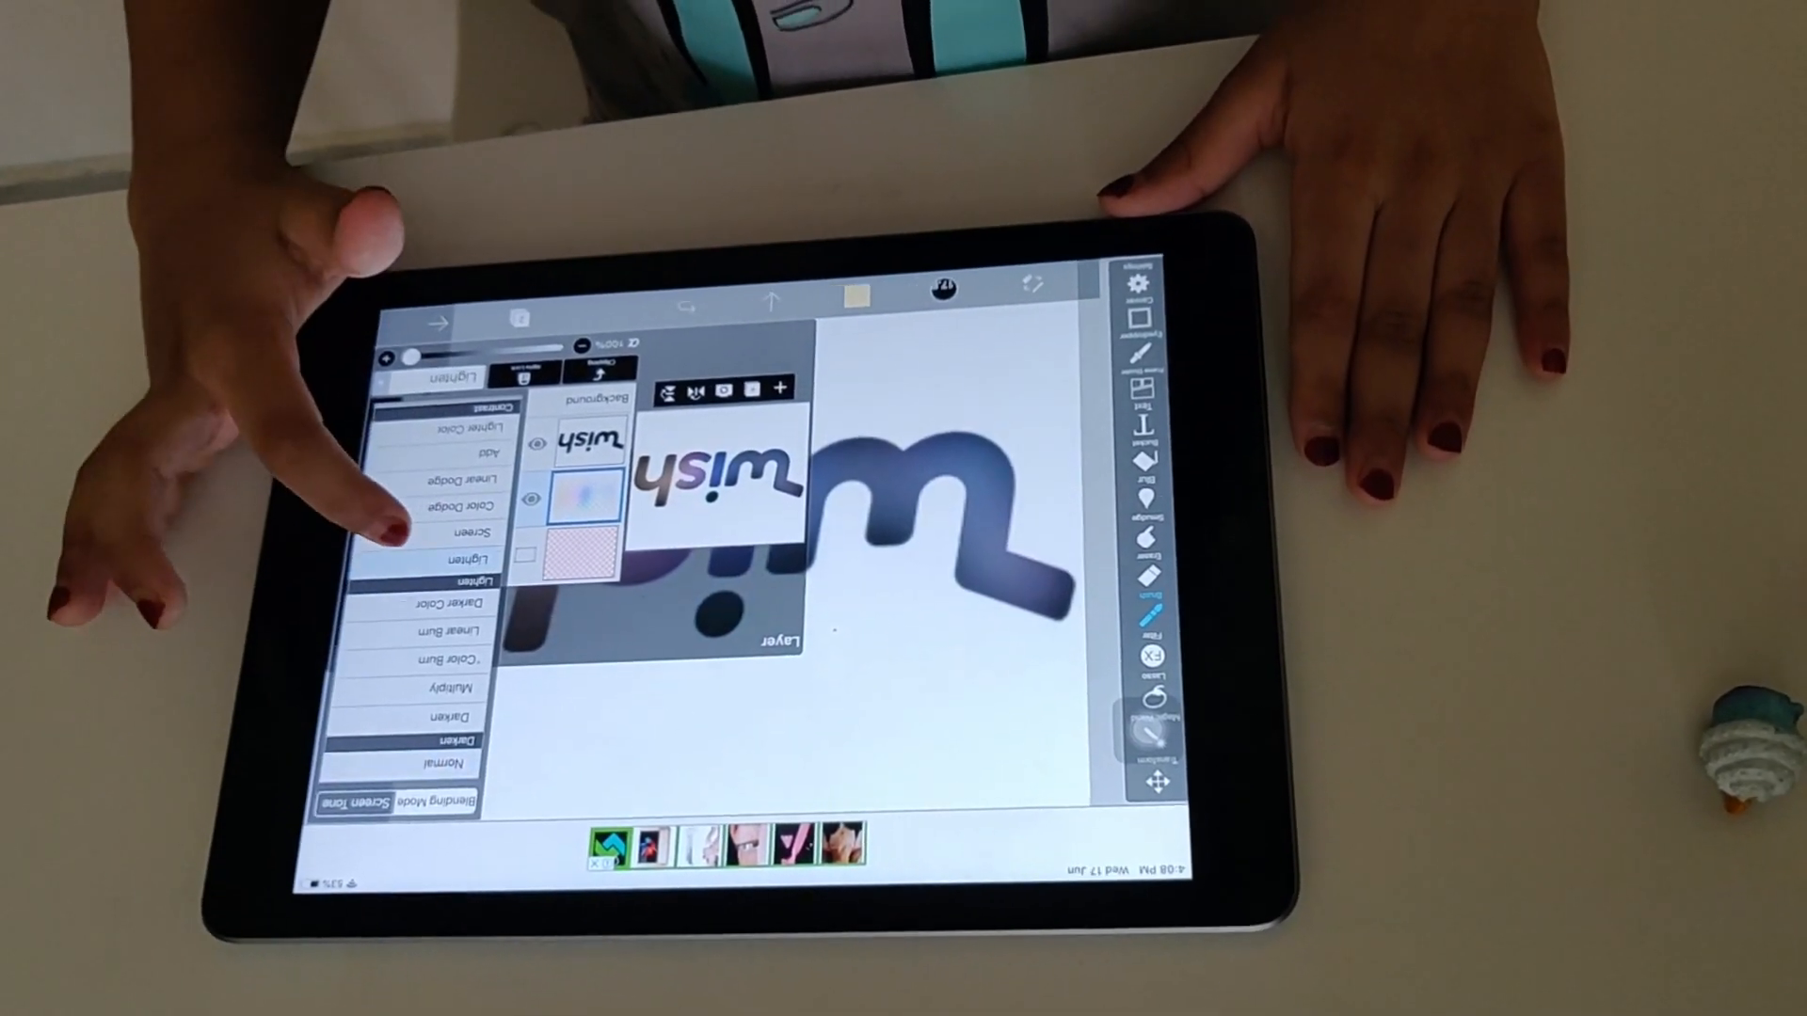